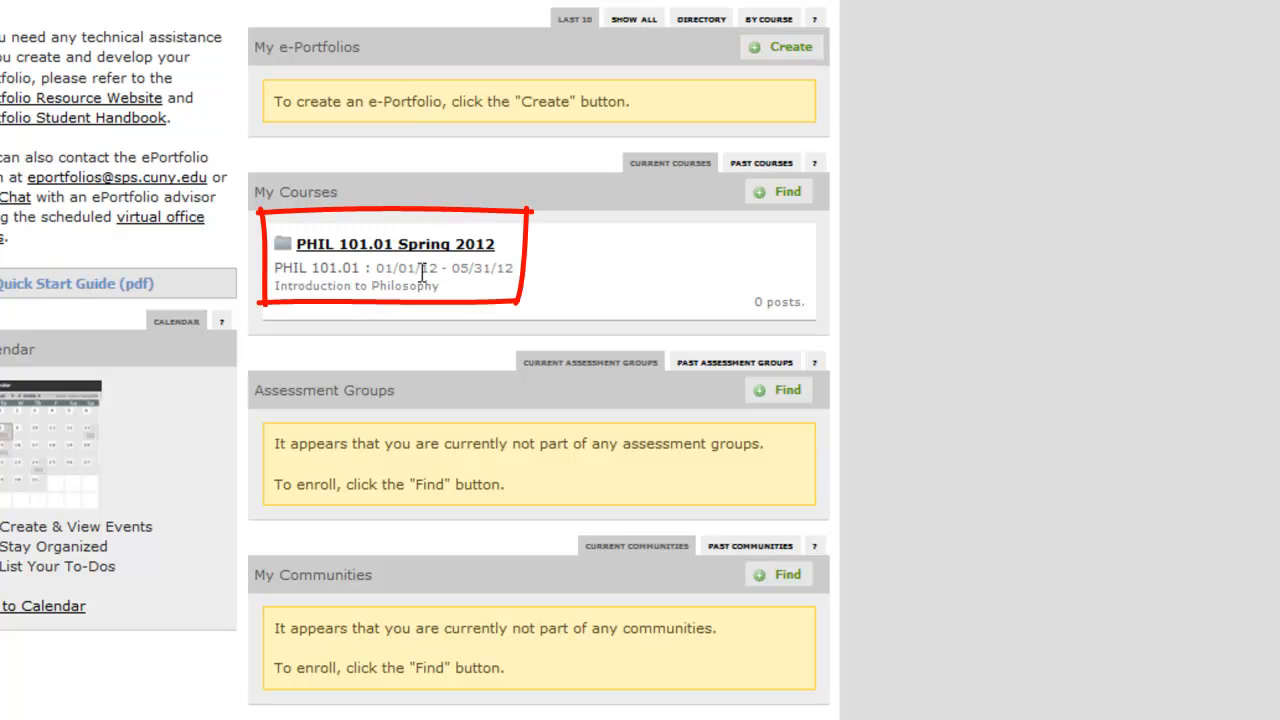
# Step: Go to the PHIL 101.01 Spring 2012 course and view its ePortfolios tab
pyautogui.click(394, 244)
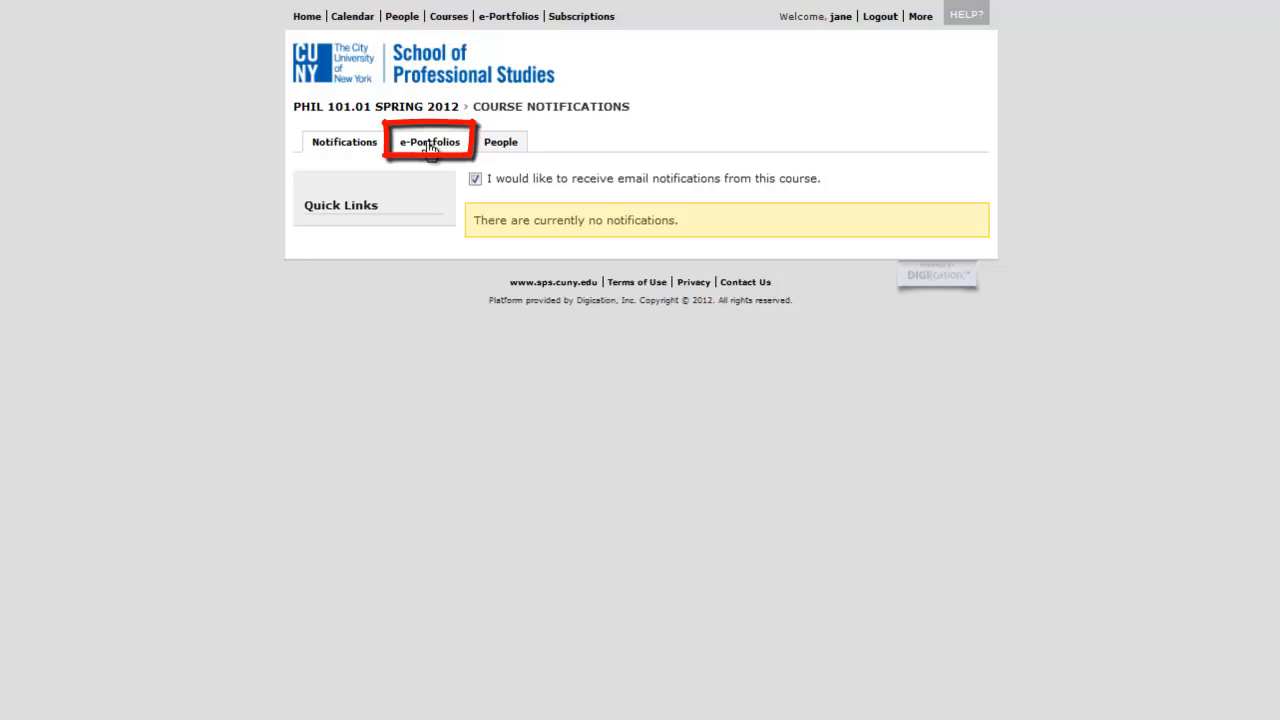
pyautogui.click(430, 140)
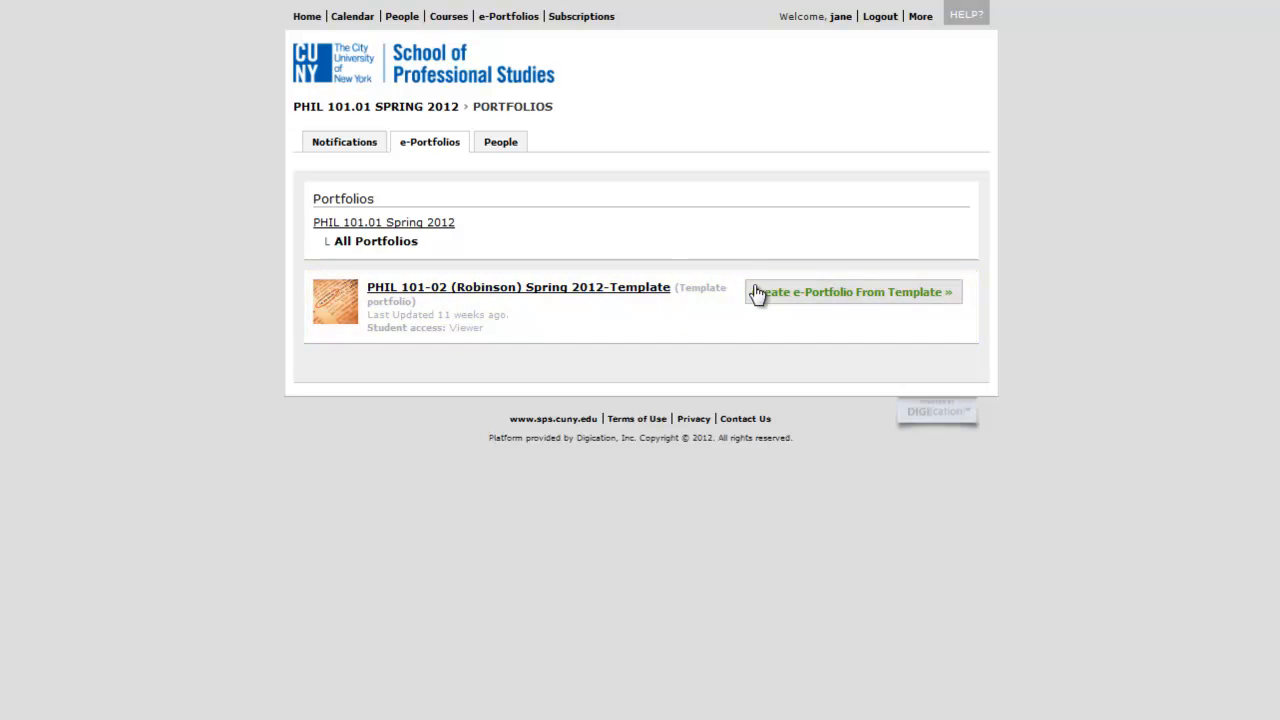
# Step: Create an ePortfolio from the course template titled 'Jane Doe Phil 101.01 SP12'
pyautogui.click(852, 292)
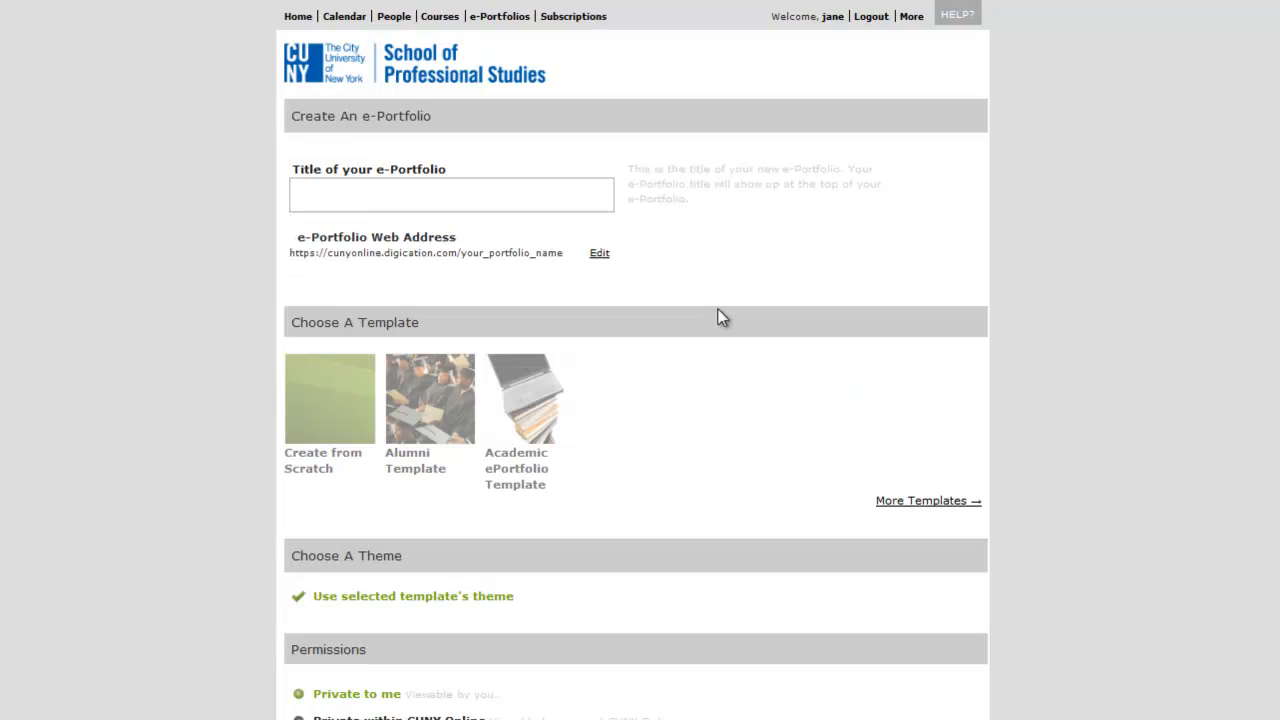
pyautogui.write('Jane Doe Phil 101.01')
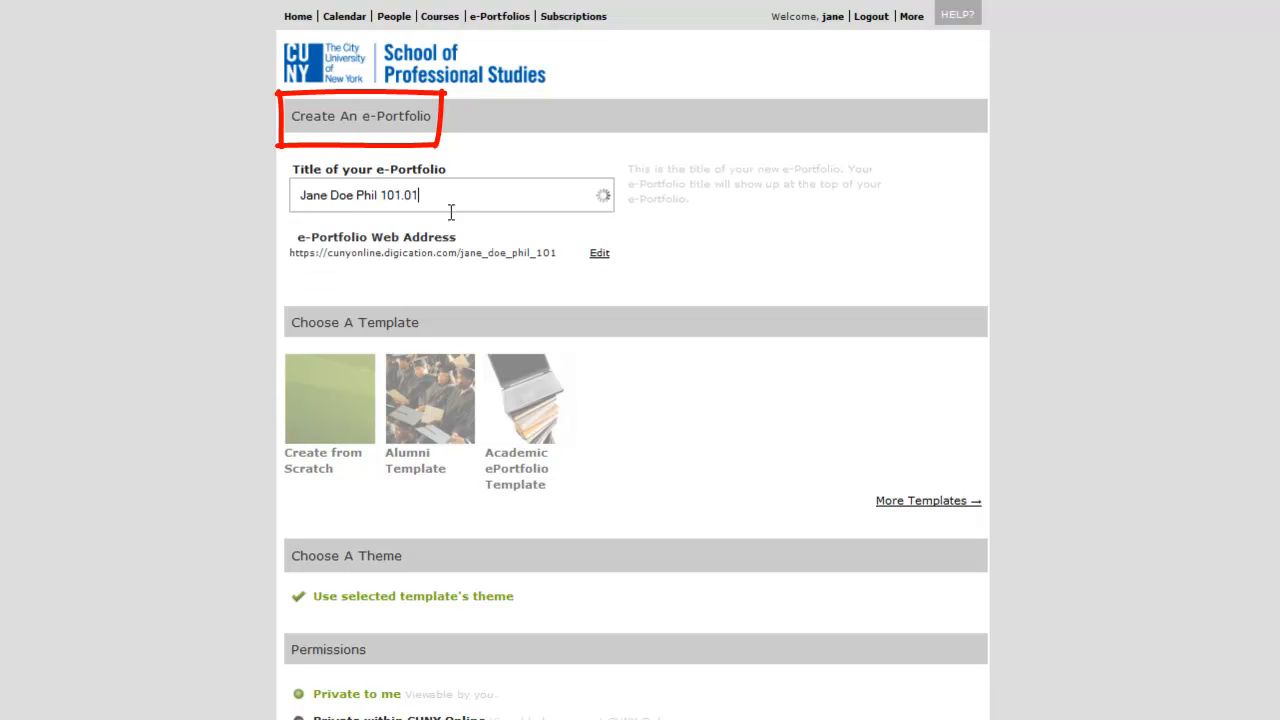
pyautogui.write('SP12')
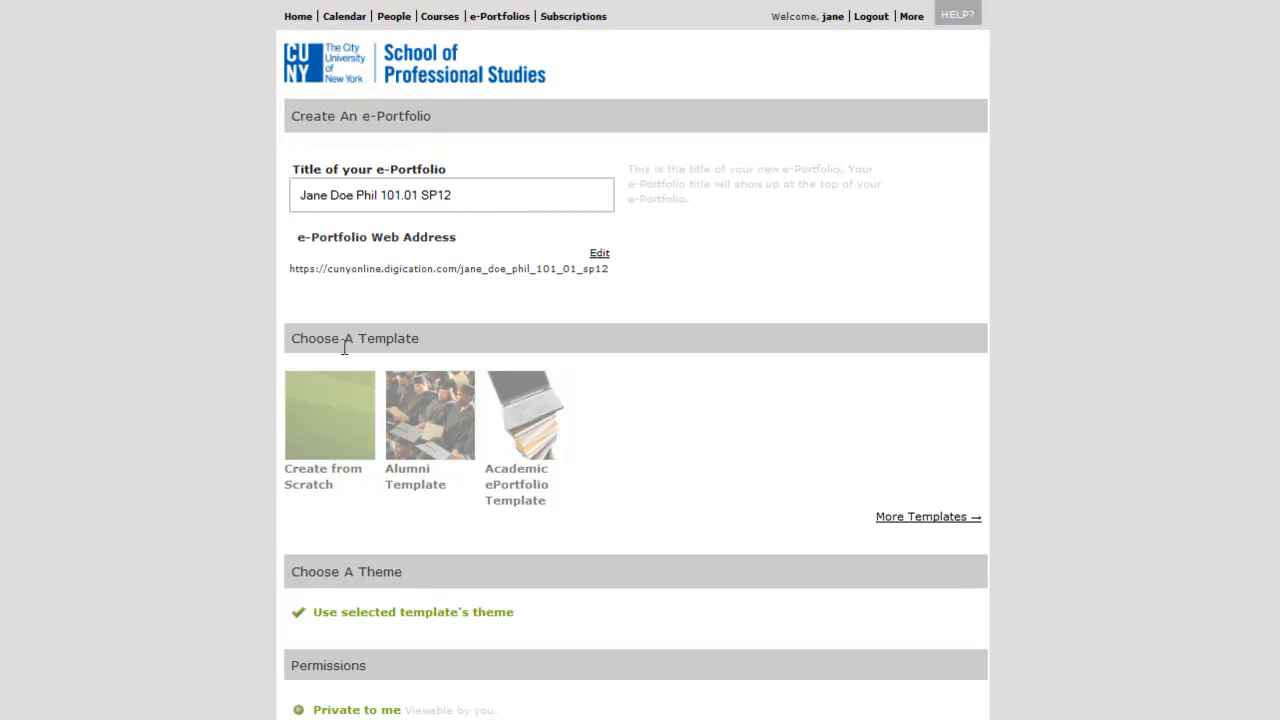
# Step: Uncheck 'Use selected template's theme' and review the Default Style customization options
pyautogui.scroll(-3)
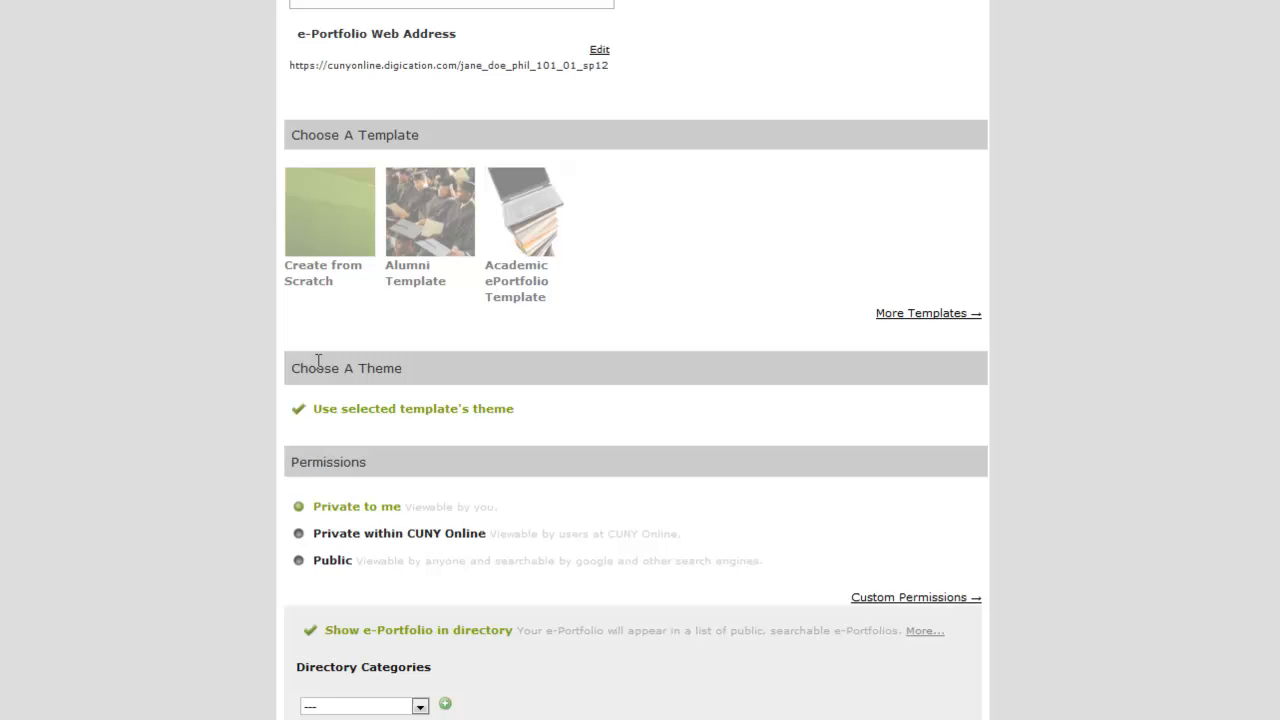
pyautogui.click(296, 408)
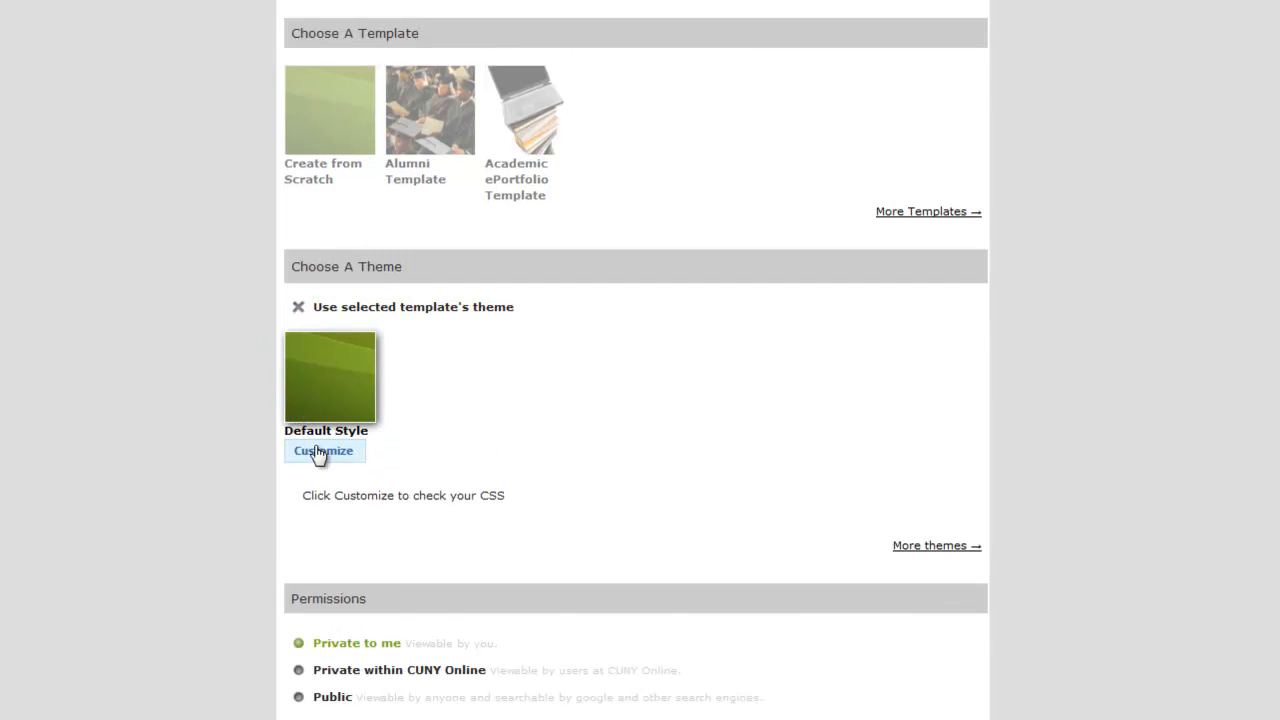
pyautogui.click(324, 450)
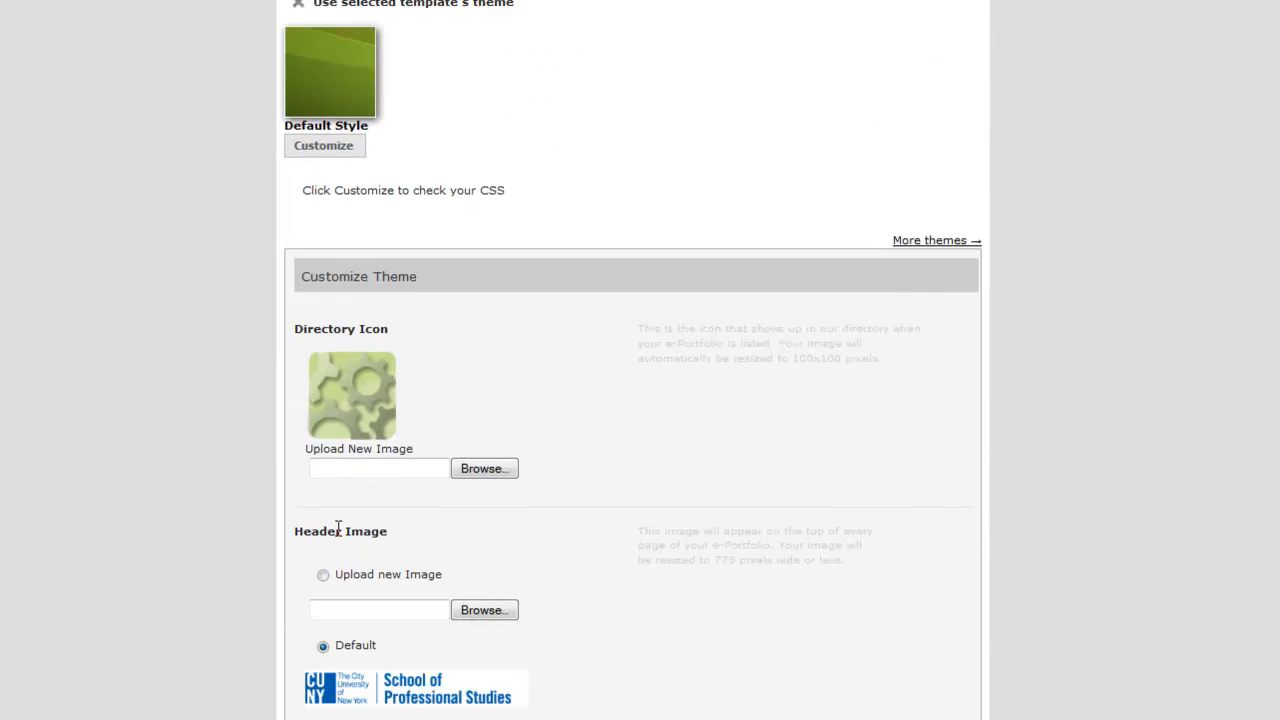
pyautogui.scroll(-3)
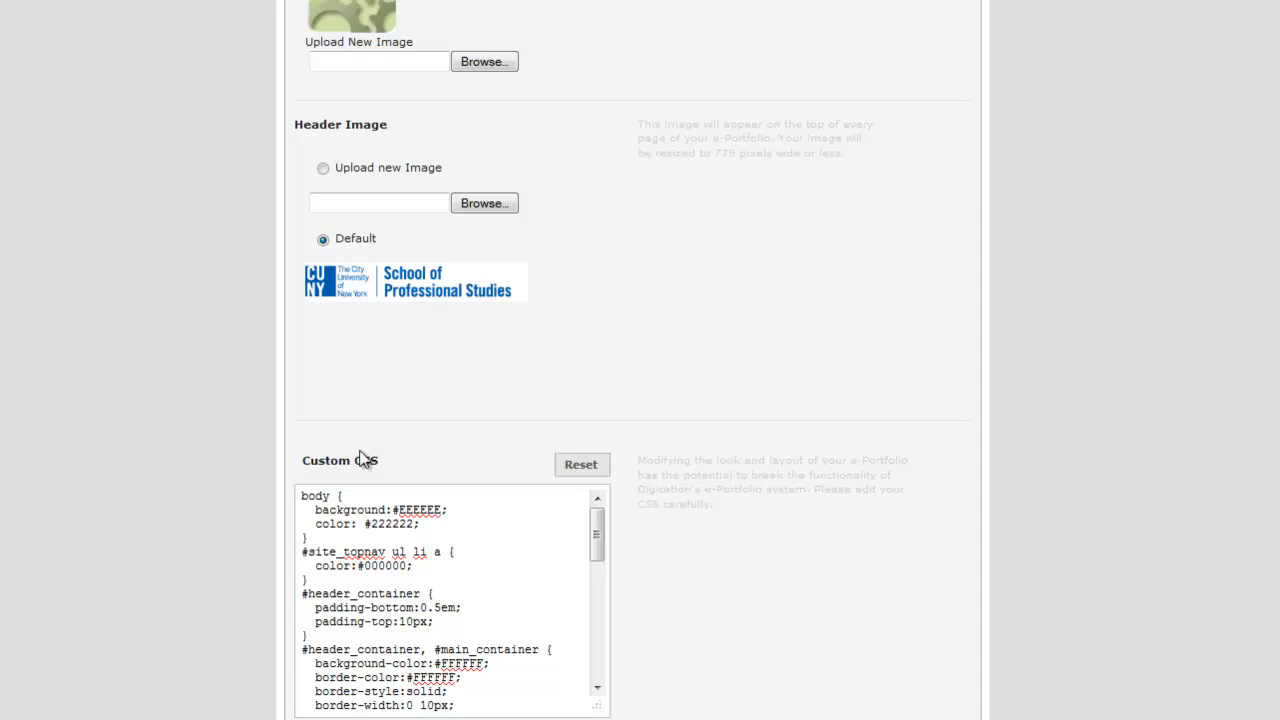
pyautogui.scroll(-3)
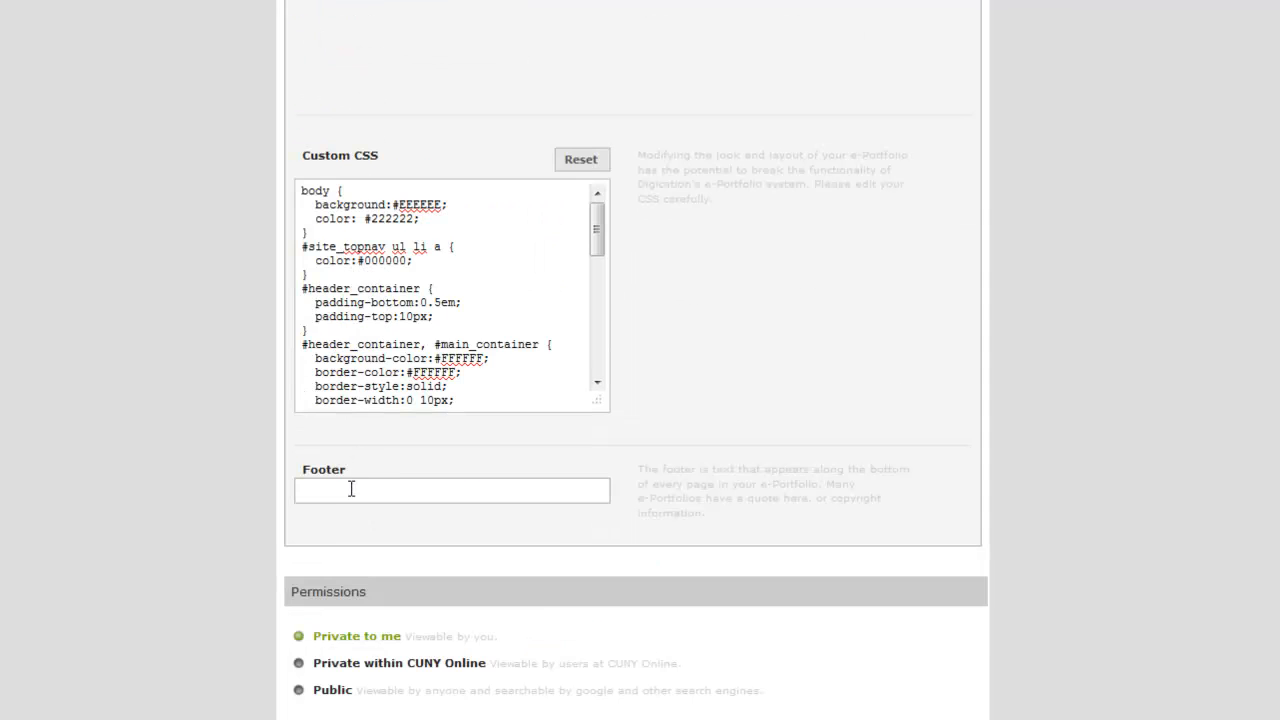
pyautogui.scroll(3)
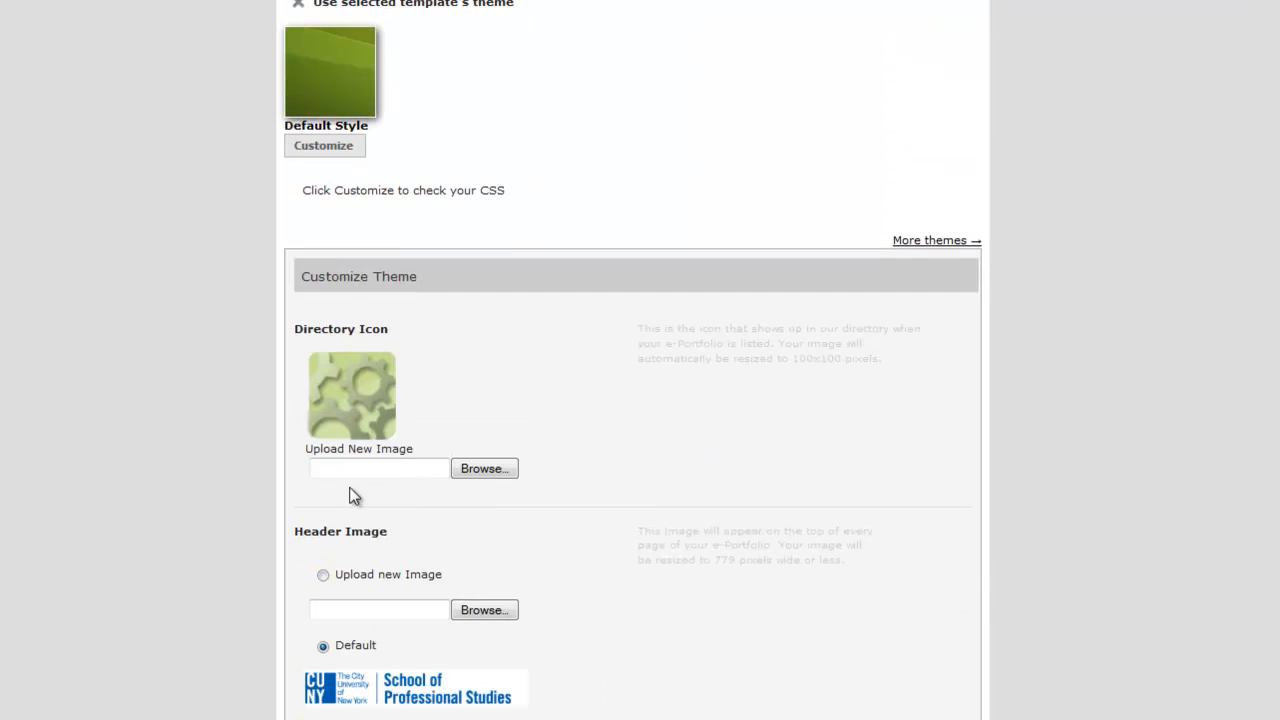
pyautogui.scroll(3)
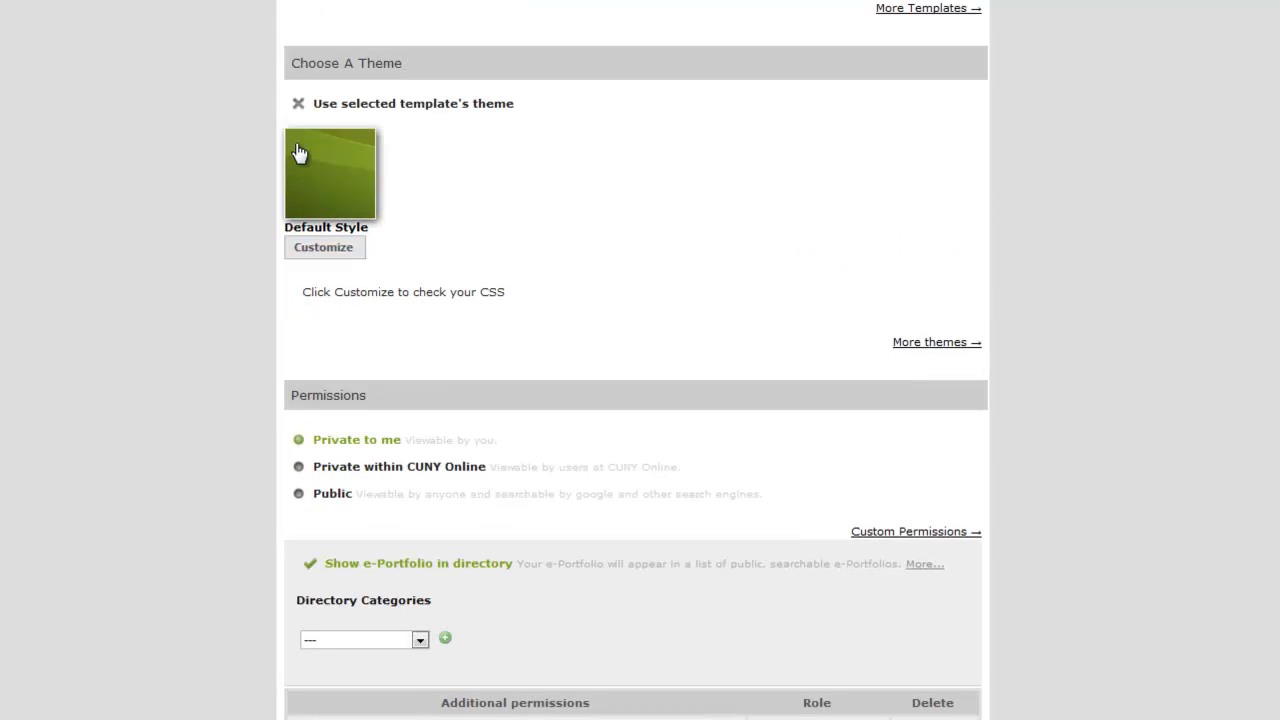
pyautogui.moveTo(472, 120)
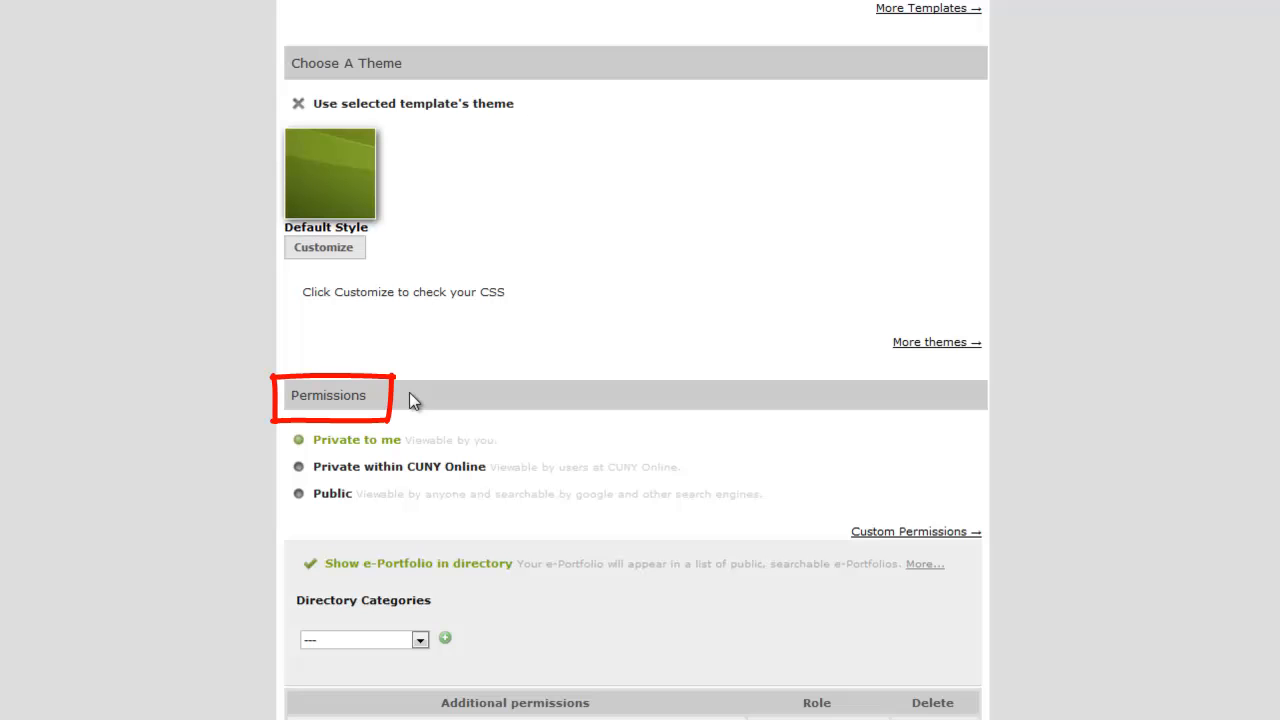
pyautogui.moveTo(540, 470)
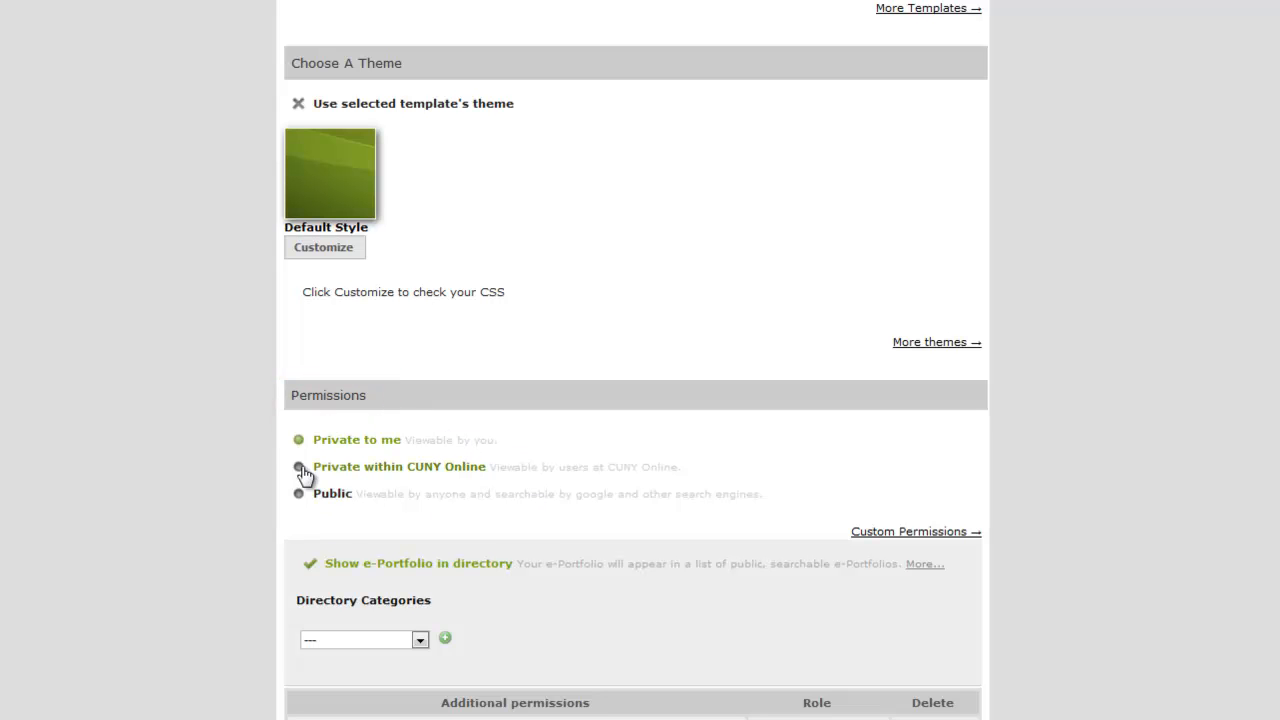
# Step: Add Students as a directory category for the private CUNY Online ePortfolio
pyautogui.scroll(-3)
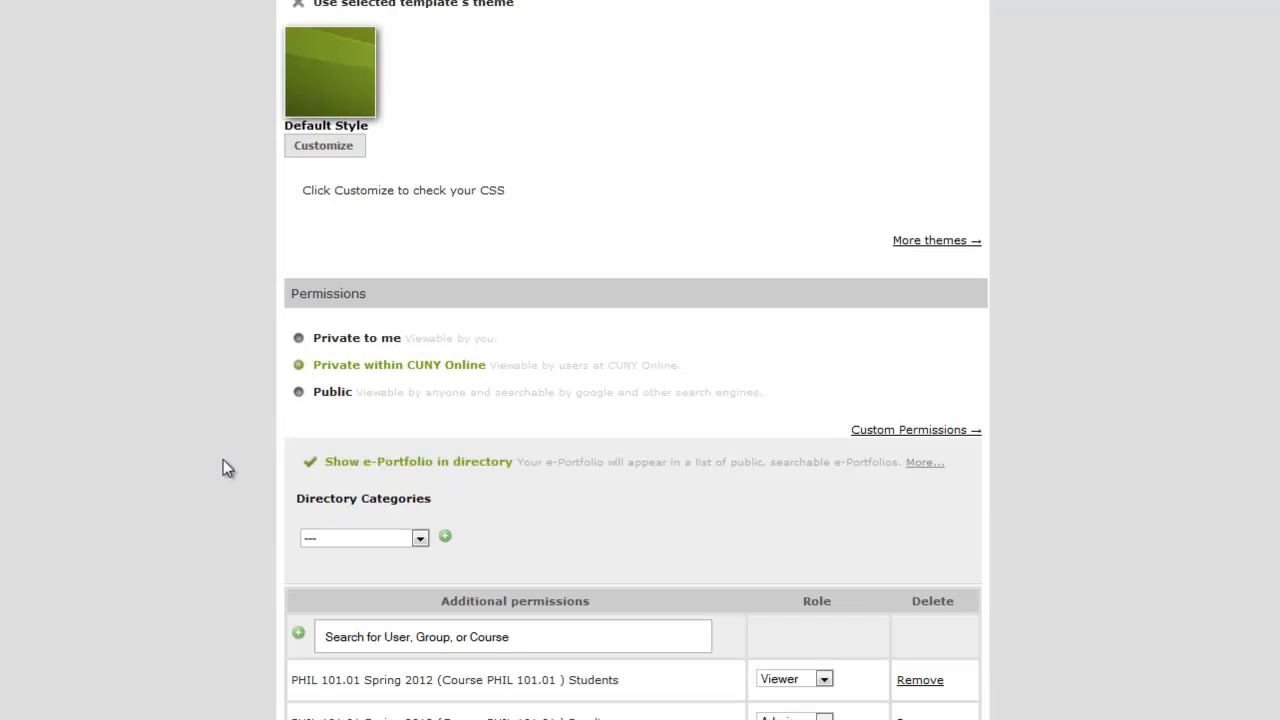
pyautogui.moveTo(358, 472)
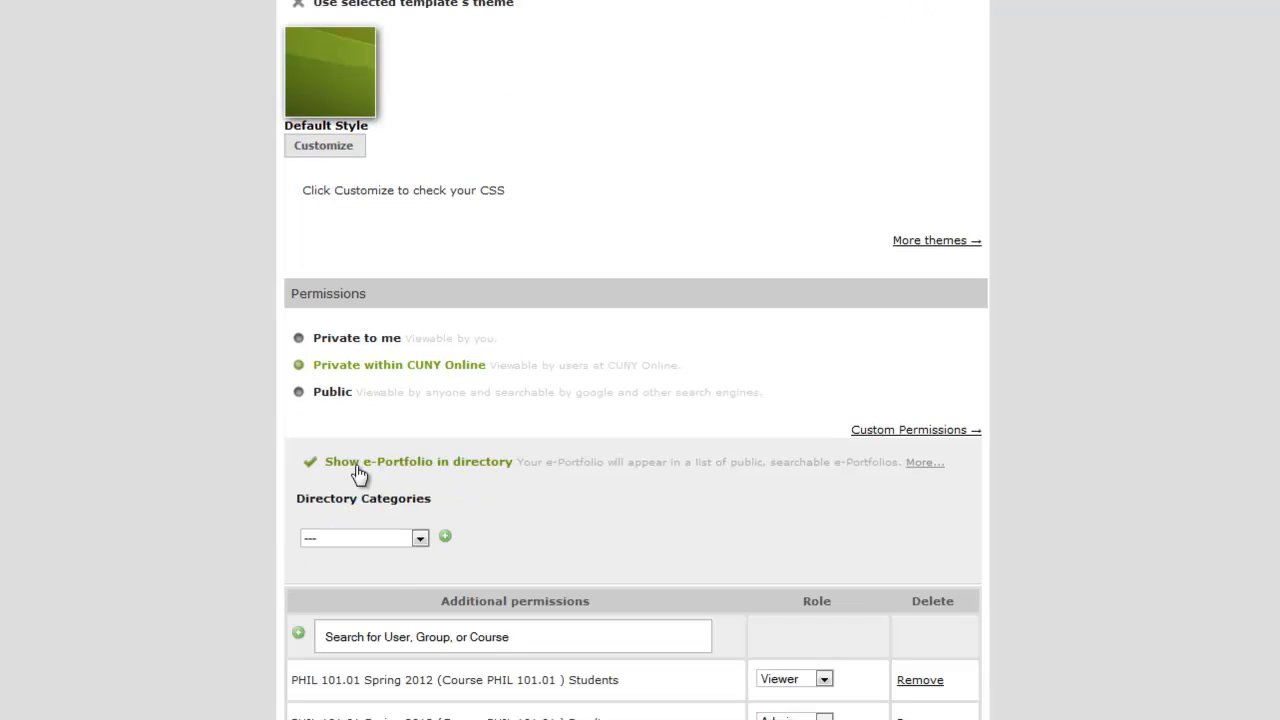
pyautogui.scroll(-3)
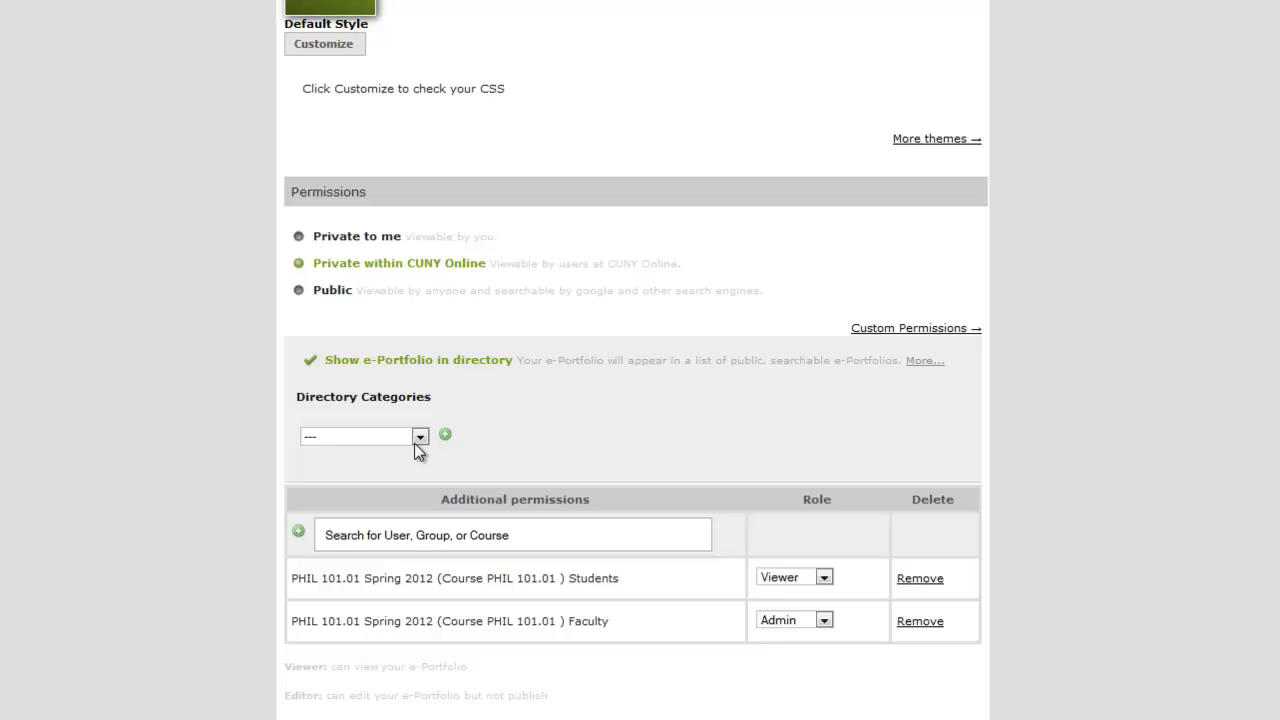
pyautogui.click(420, 436)
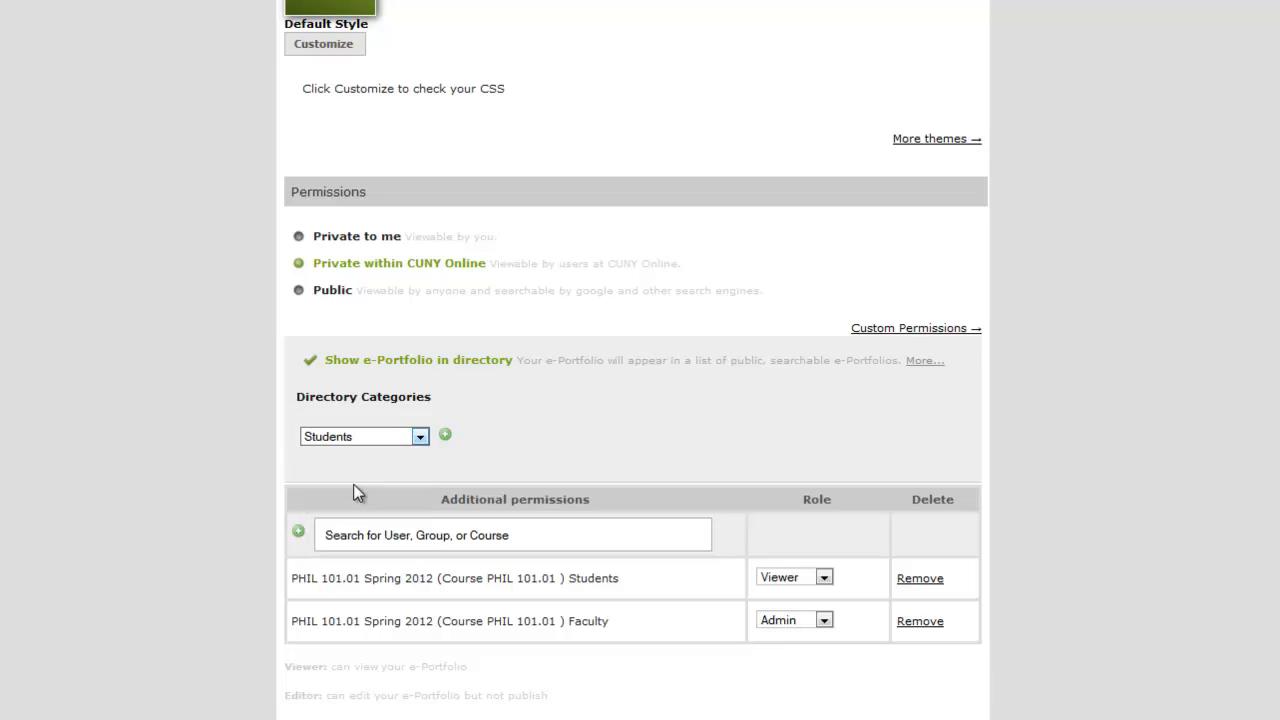
pyautogui.click(444, 434)
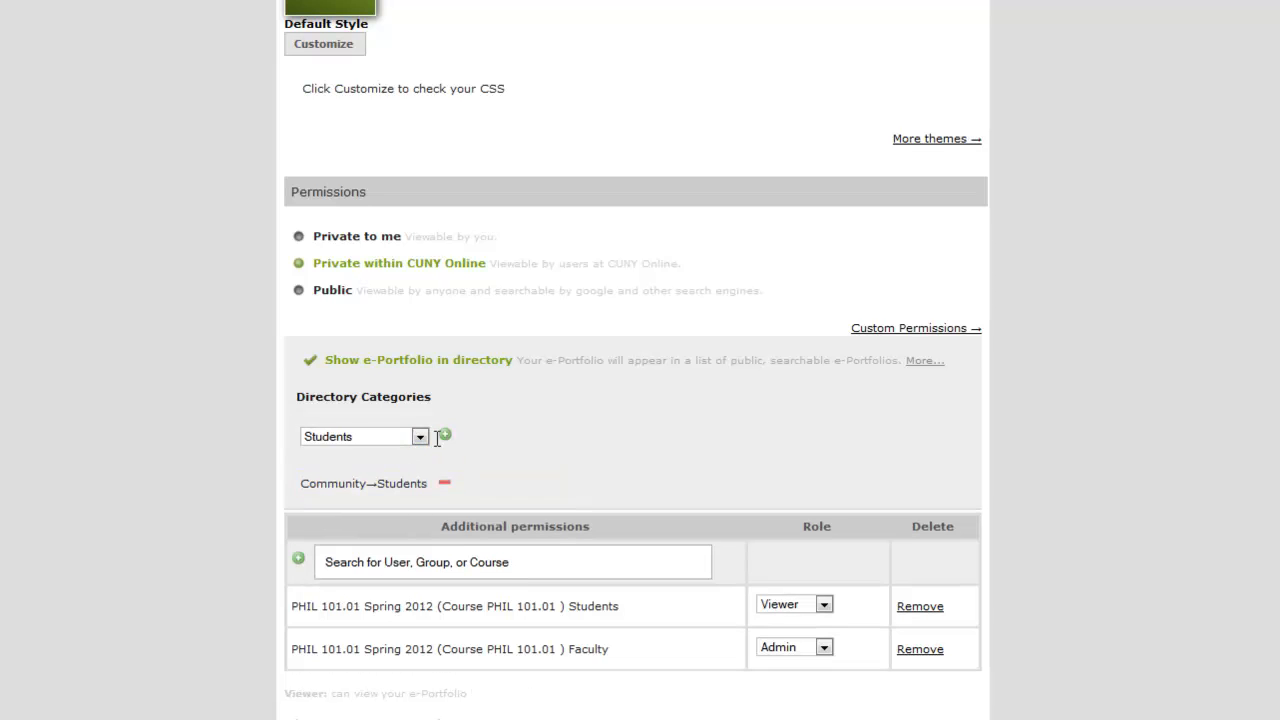
pyautogui.scroll(-3)
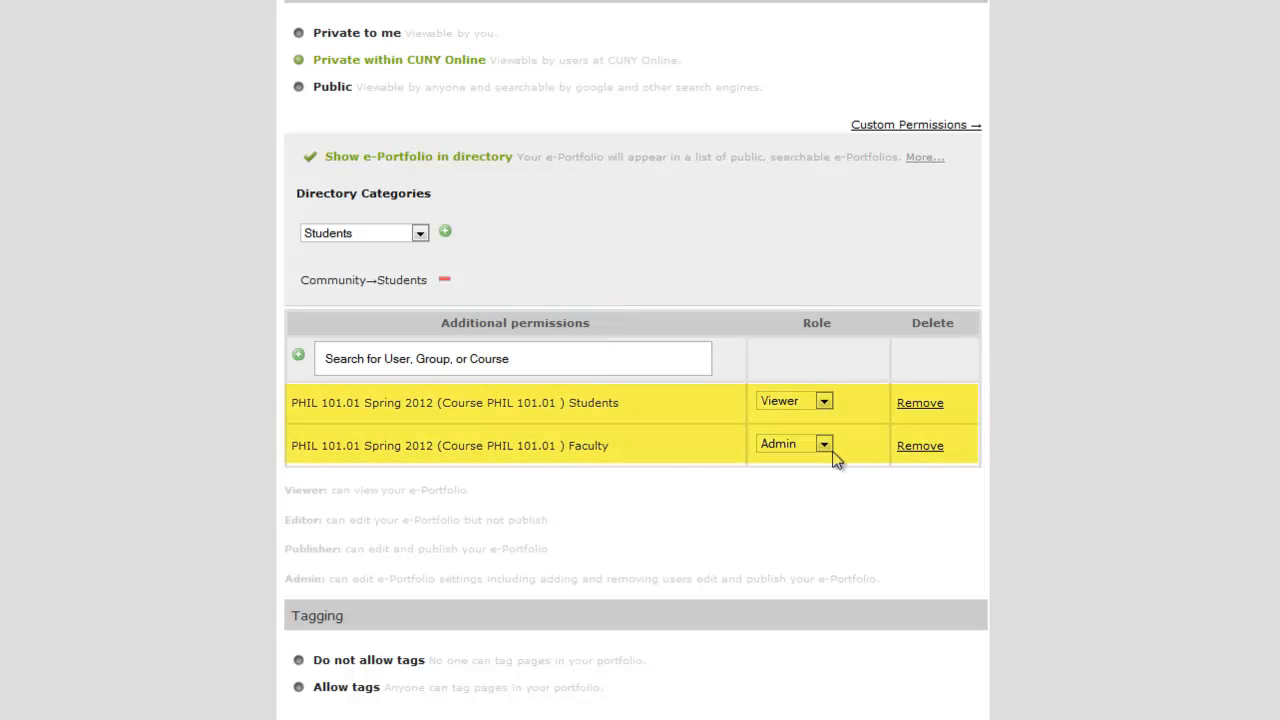
pyautogui.moveTo(678, 472)
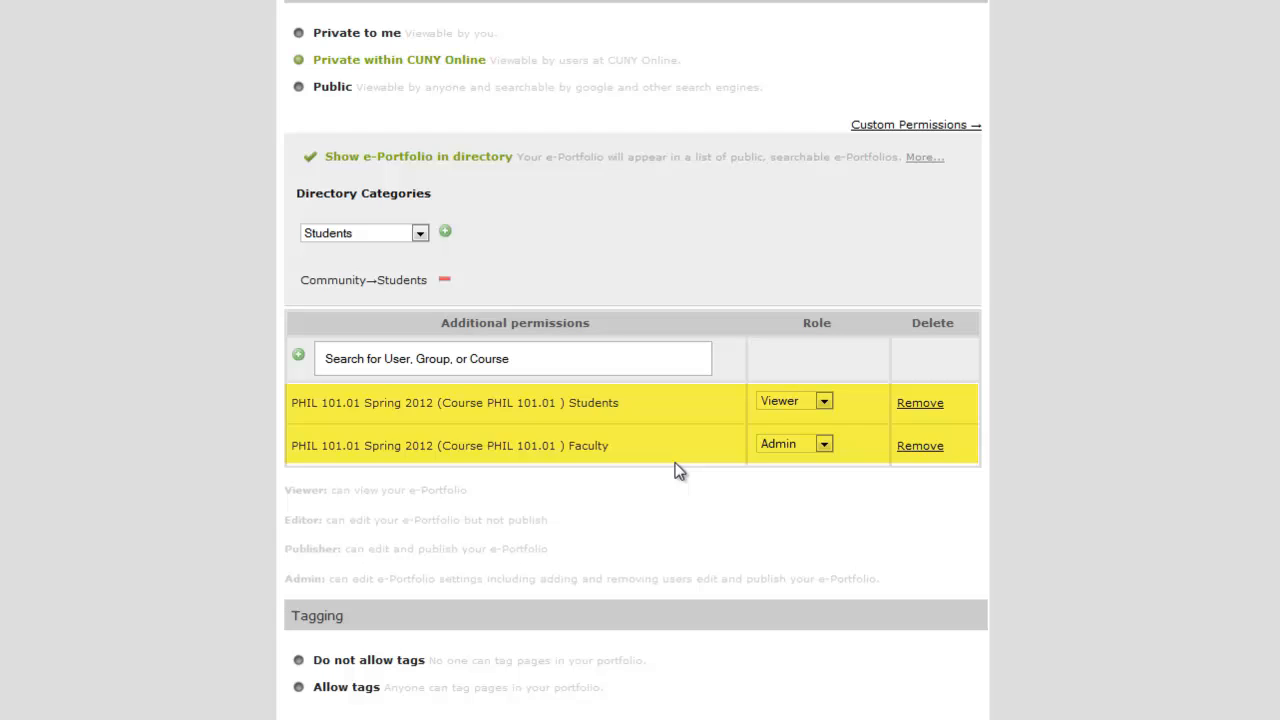
pyautogui.scroll(-3)
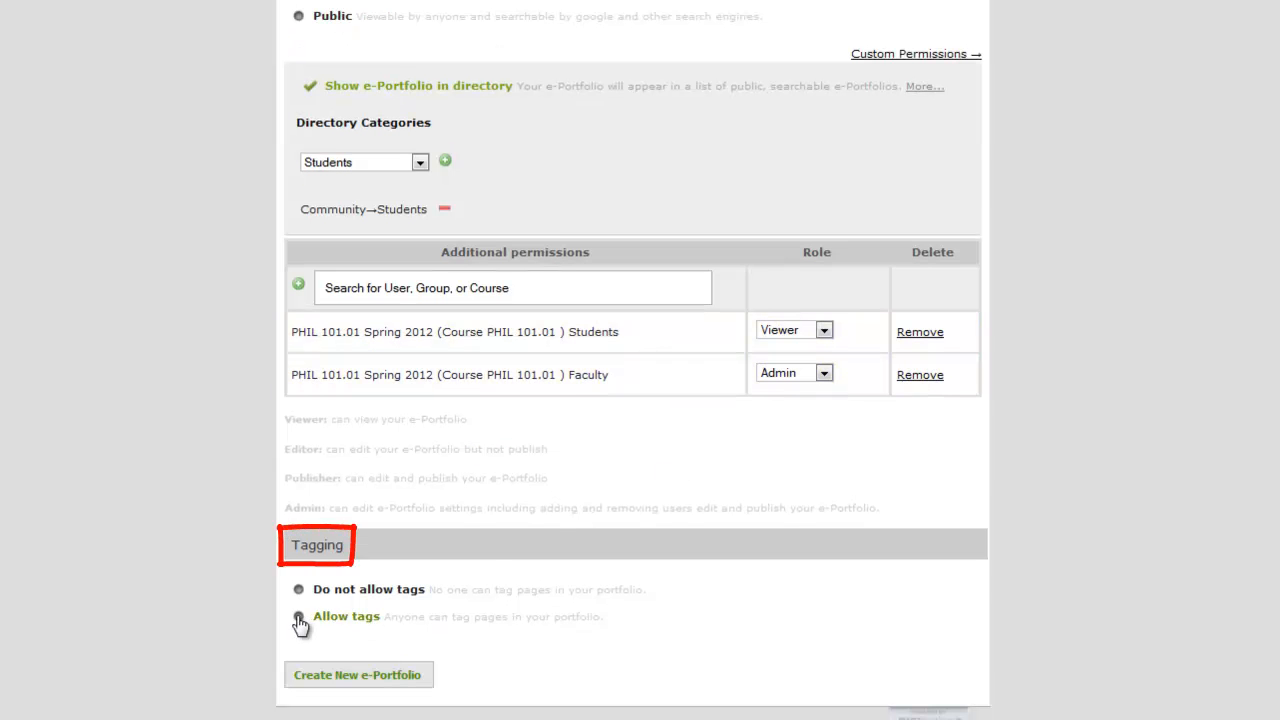
# Step: Allow tags and submit 'Create New e-Portfolio', returning to the home page
pyautogui.click(298, 616)
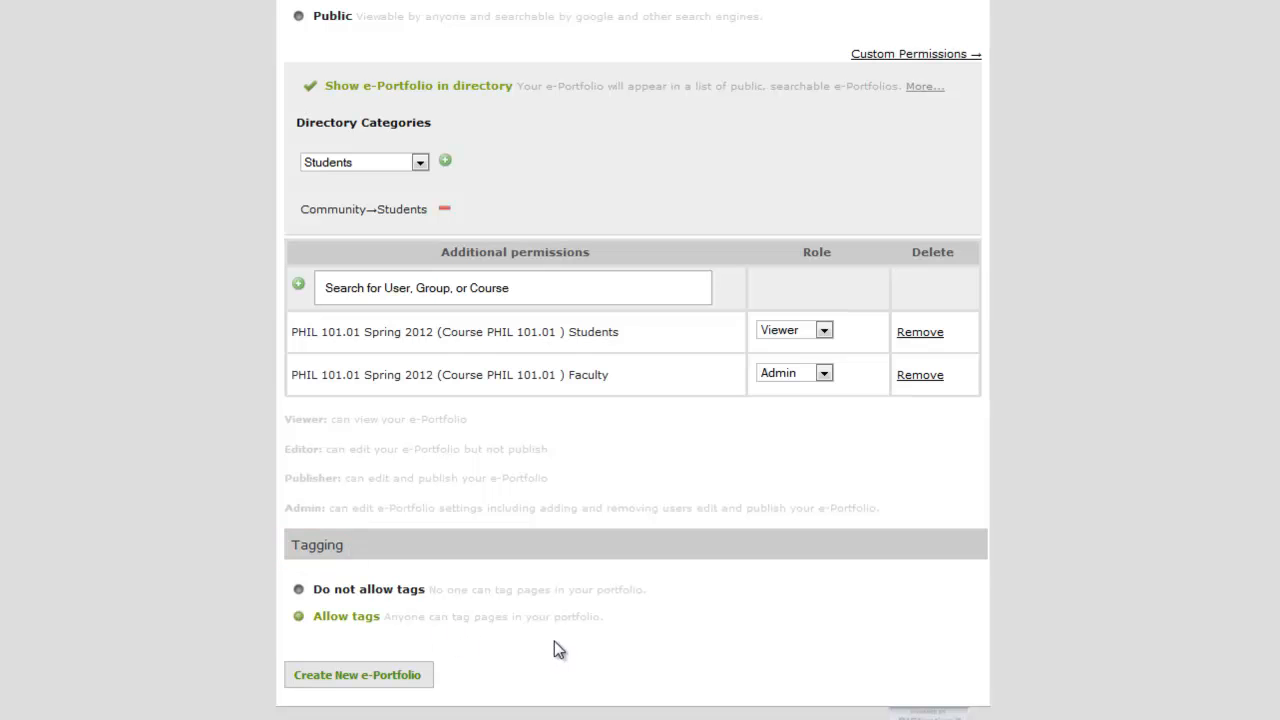
pyautogui.moveTo(358, 674)
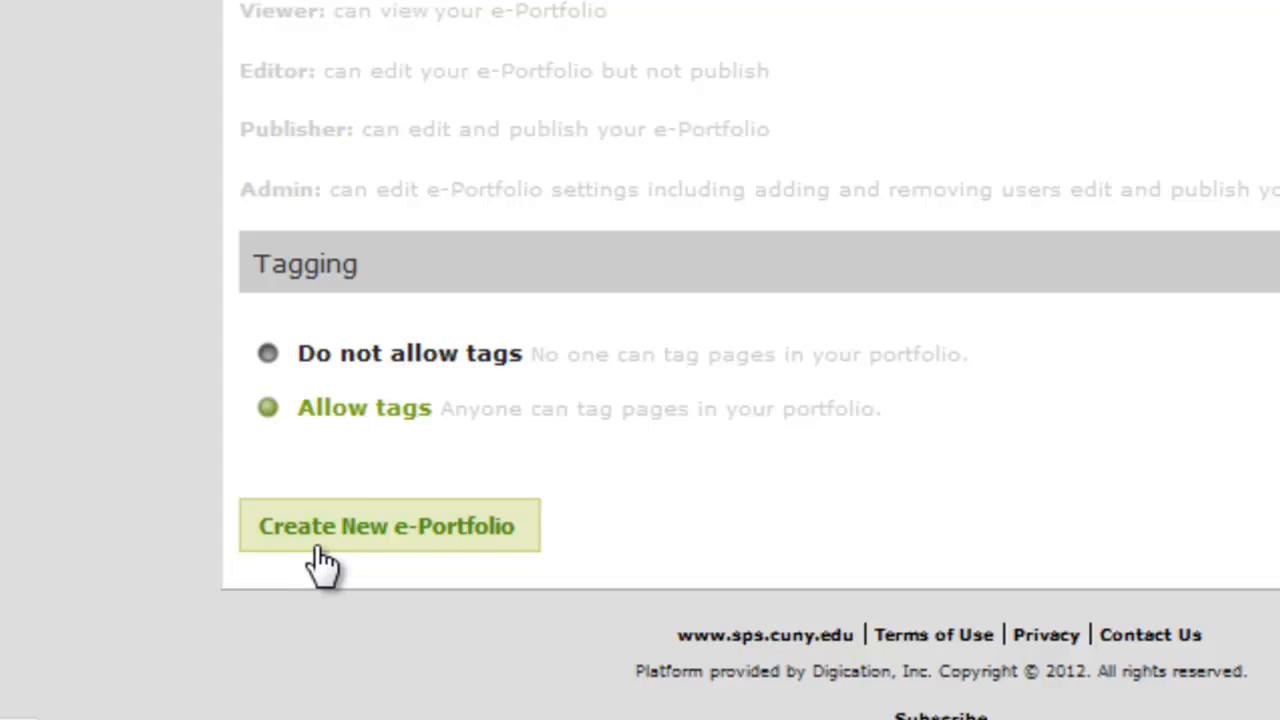
pyautogui.click(388, 524)
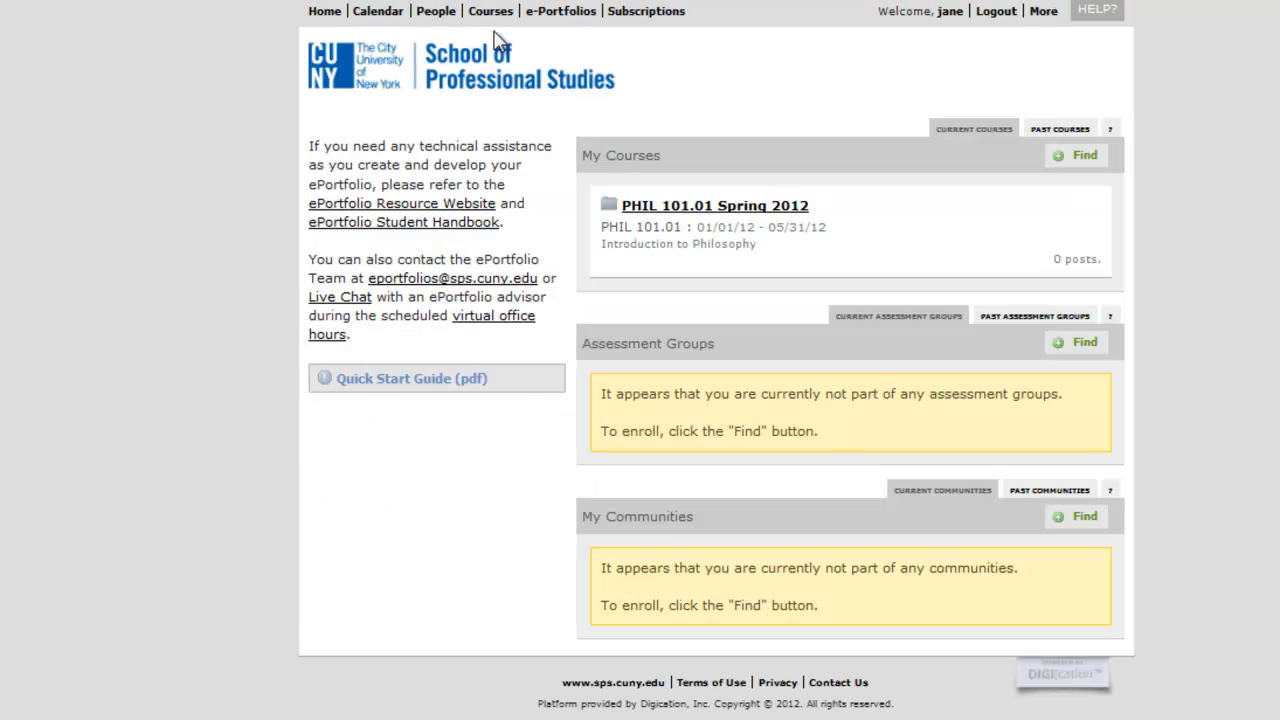
# Step: Confirm Jane Doe Phil 101.01 SP12 in the course's ePortfolios, then return Home
pyautogui.click(714, 204)
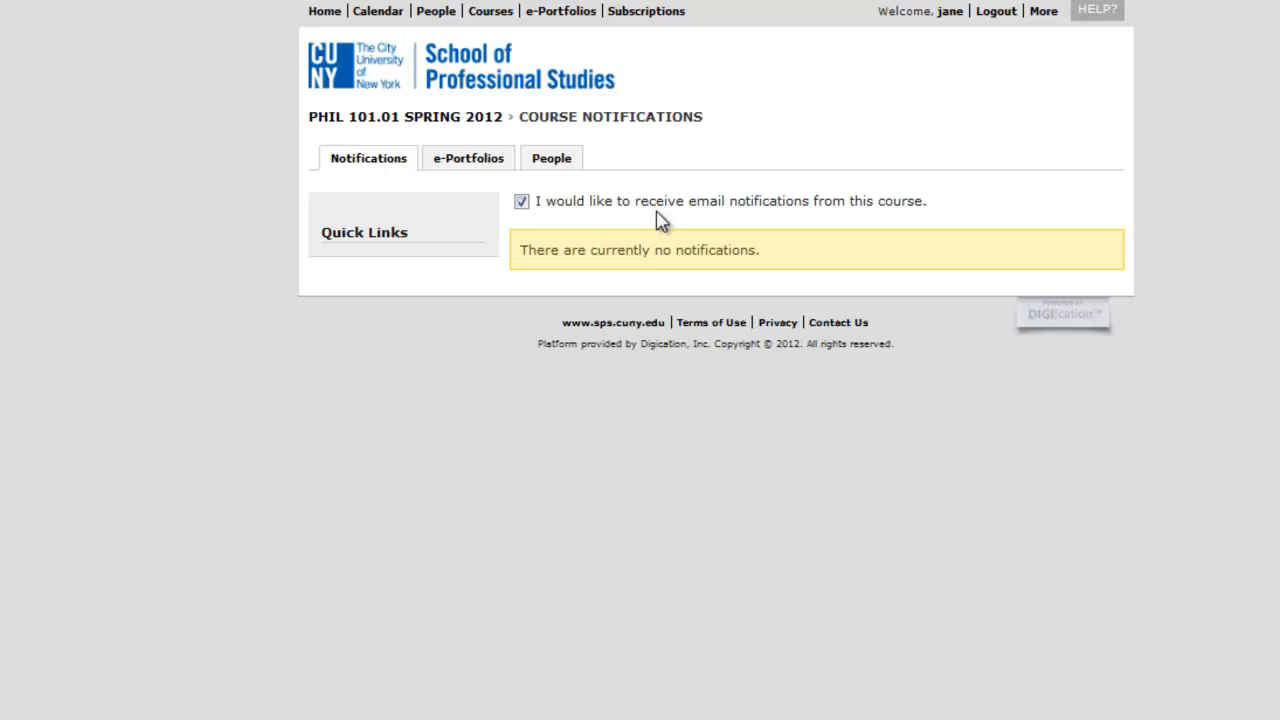
pyautogui.click(468, 158)
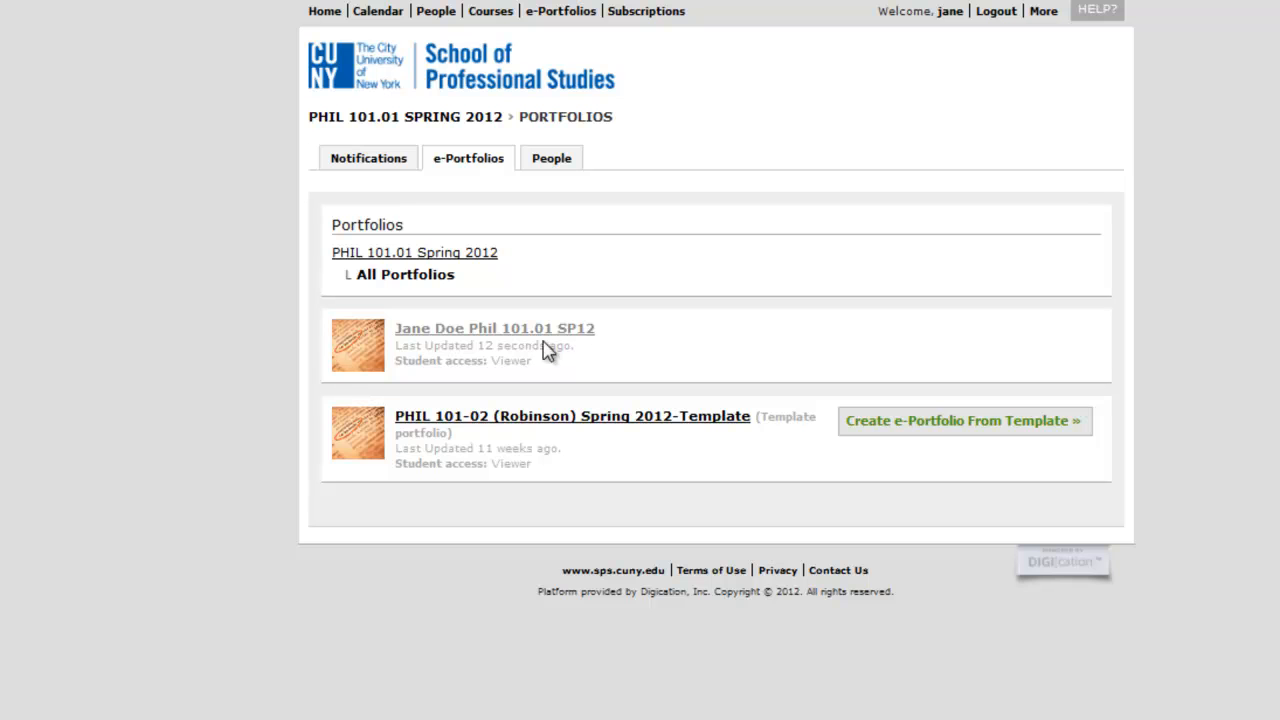
pyautogui.moveTo(356, 42)
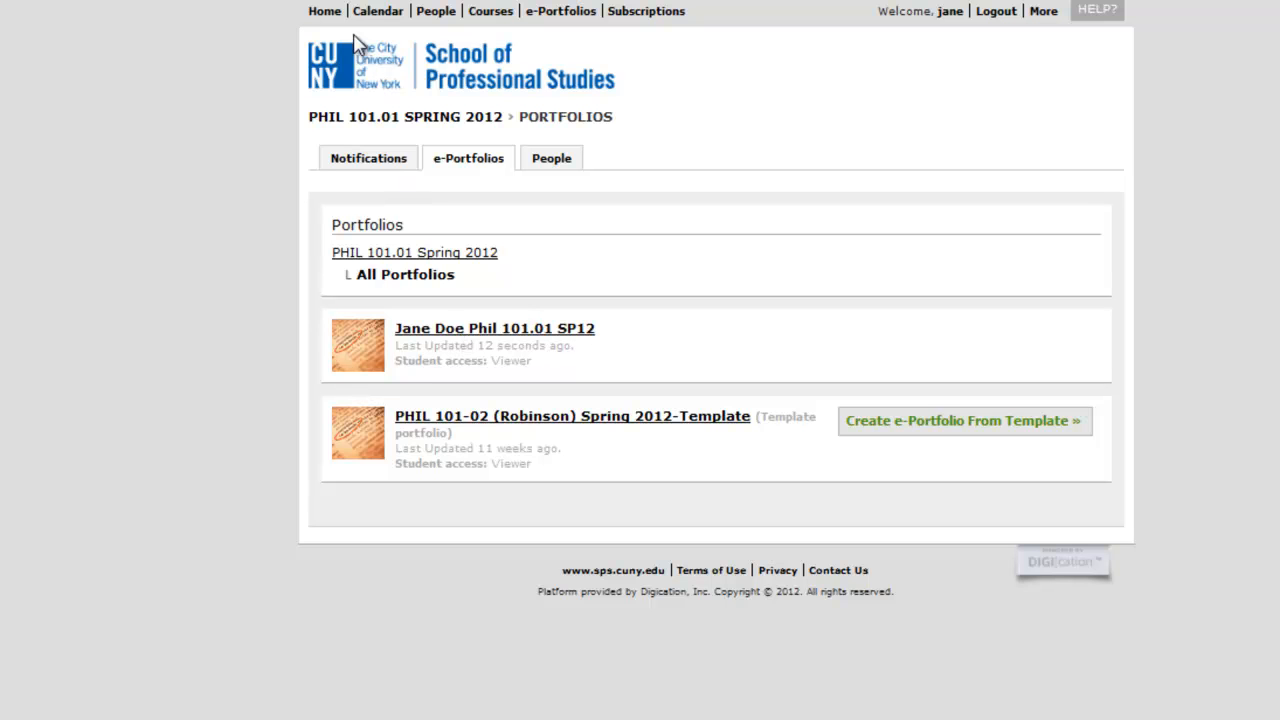
pyautogui.click(324, 12)
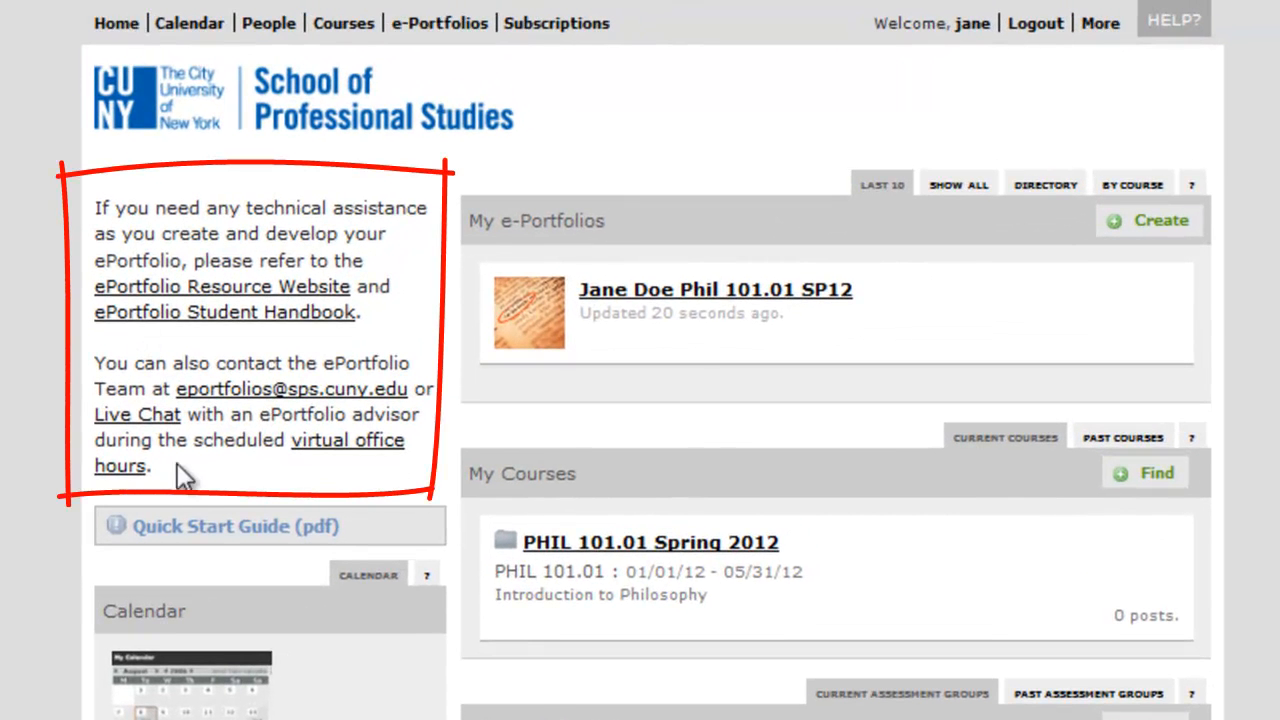
pyautogui.moveTo(184, 500)
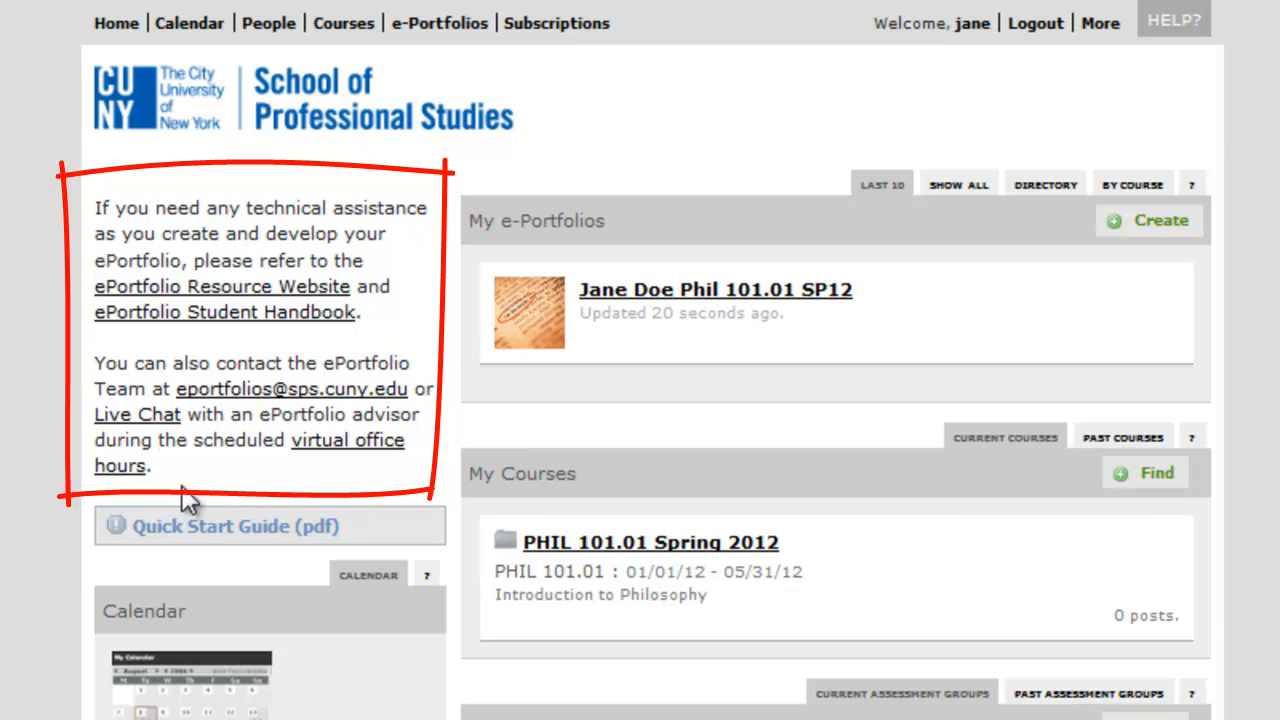